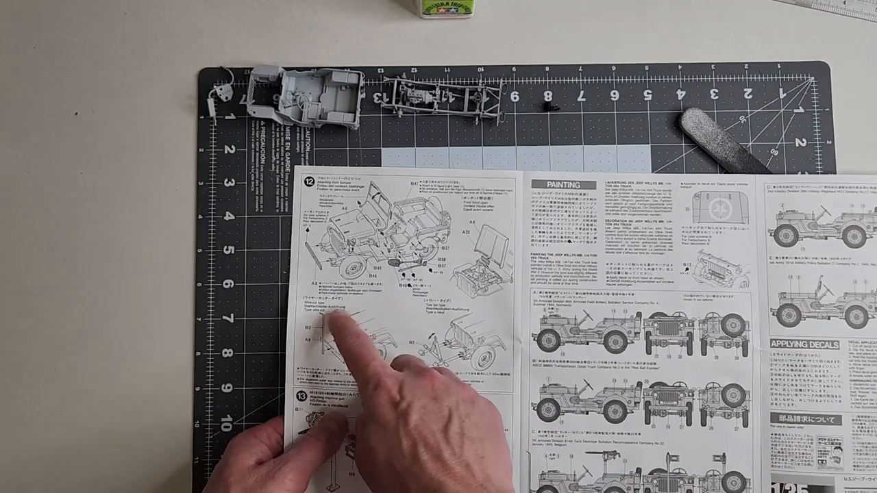
{"action": "mouse_move", "coordinate": [336, 370]}
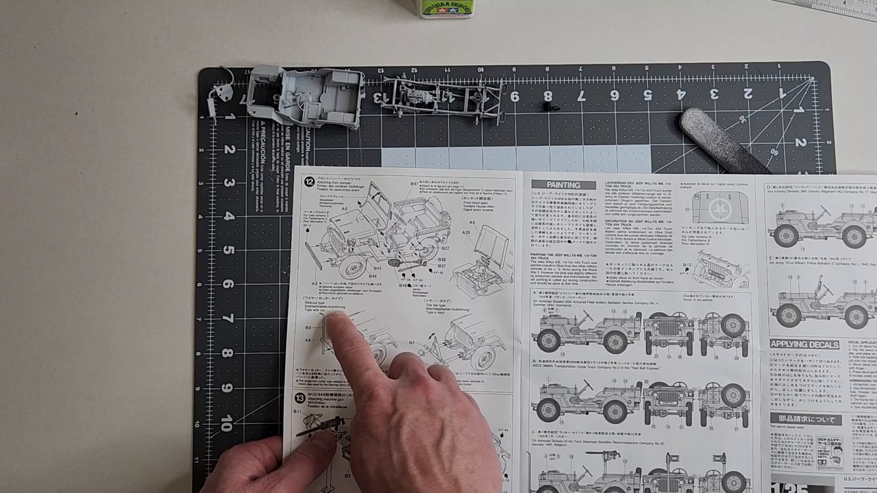